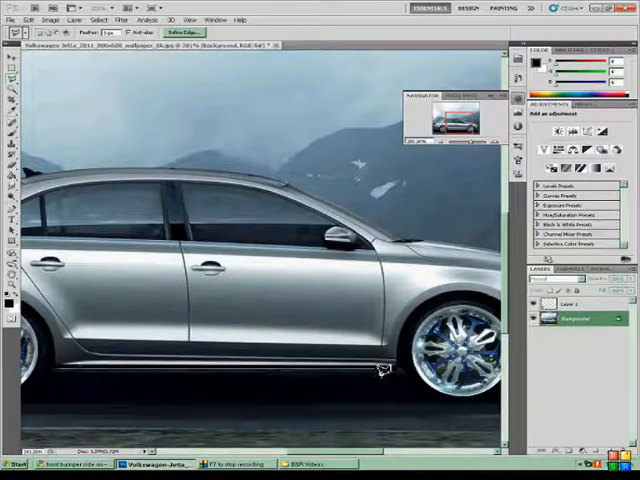
# Dismiss the selection-edges warning and make the Background layer active beneath the copied skirt.
pyautogui.click(196, 32)
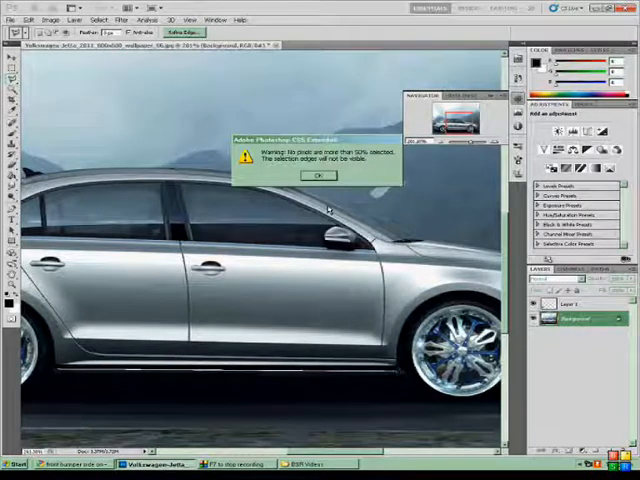
pyautogui.click(320, 174)
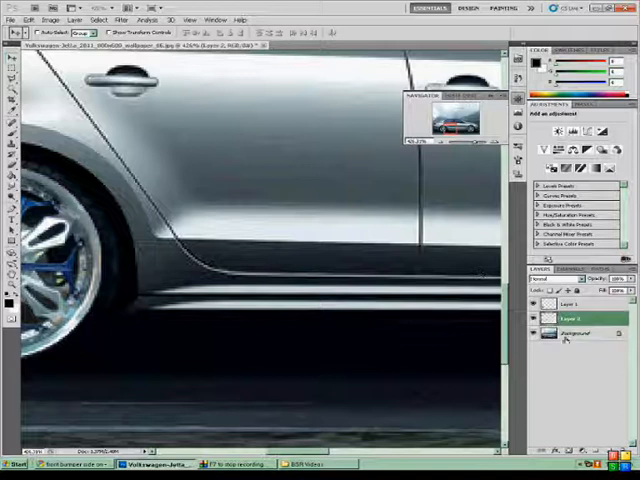
pyautogui.click(570, 332)
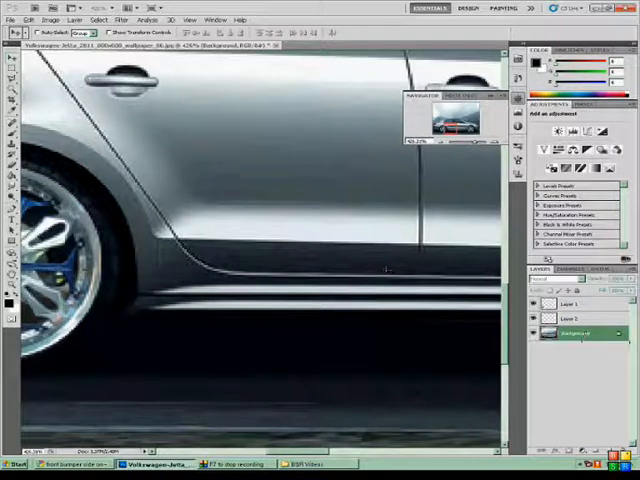